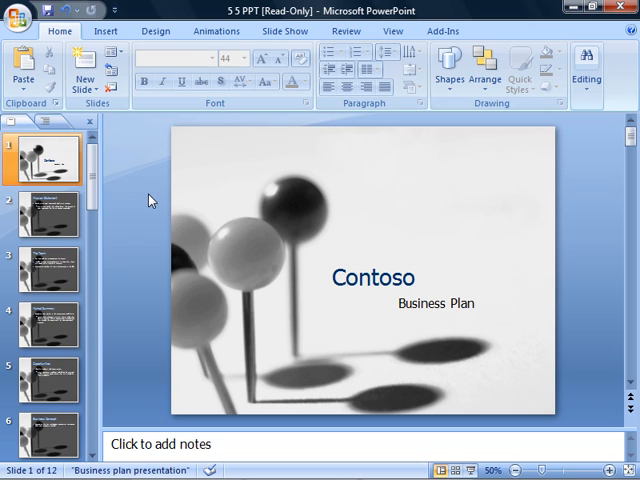
mouse_move(96, 132)
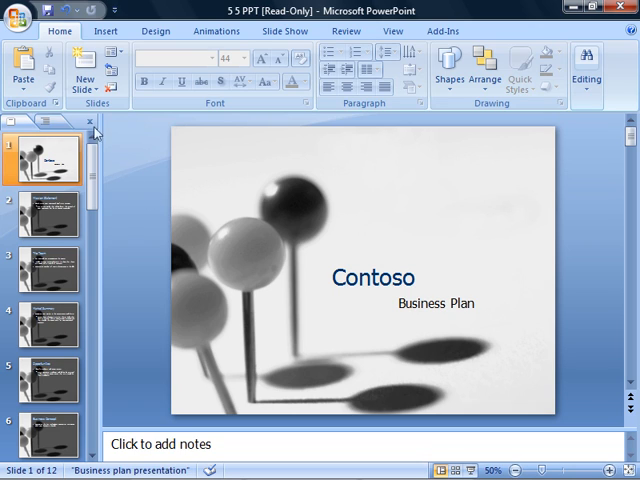
- Open Restricted Access permission settings for the Contoso business plan presentation
left_click(22, 20)
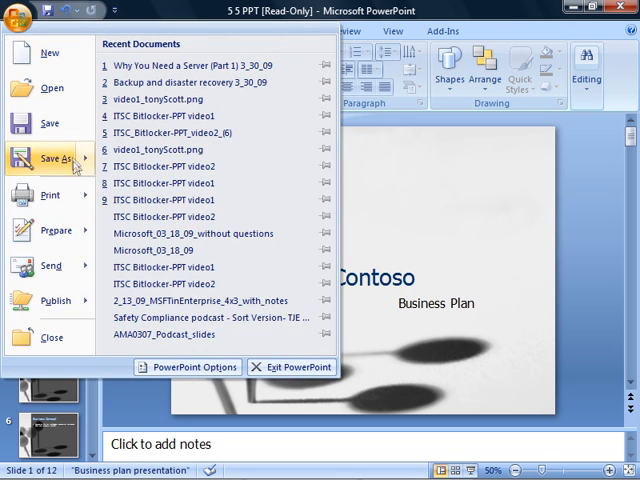
left_click(49, 230)
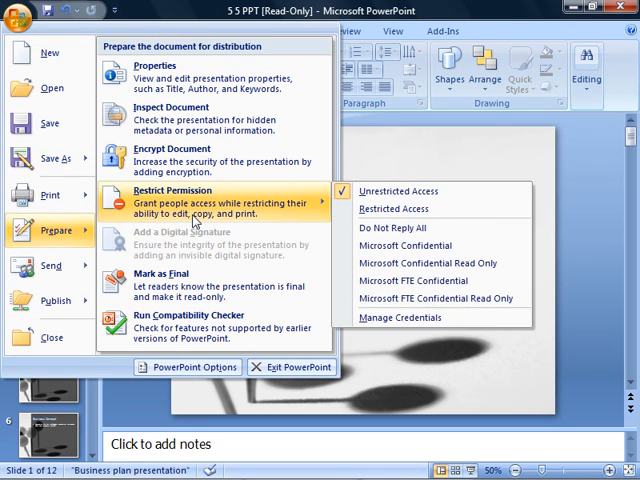
mouse_move(395, 208)
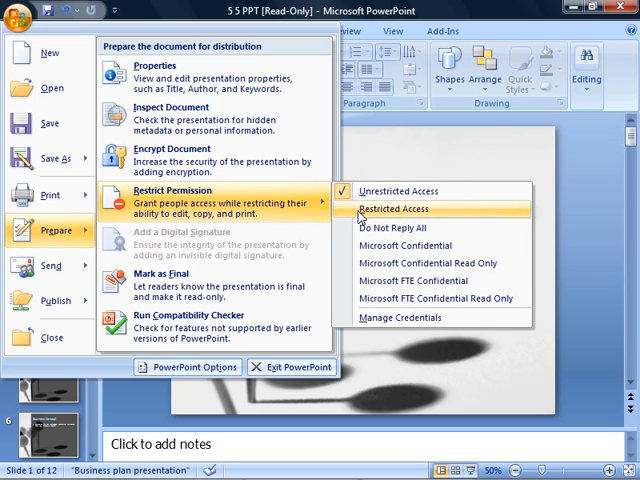
left_click(396, 209)
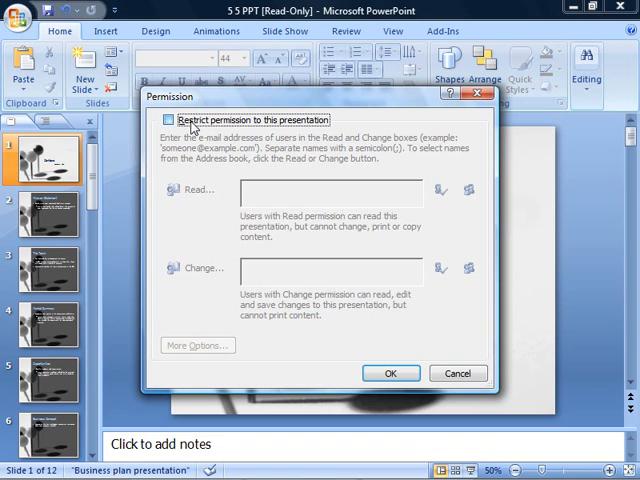
- Enable permission restriction and grant Christen read access
left_click(167, 120)
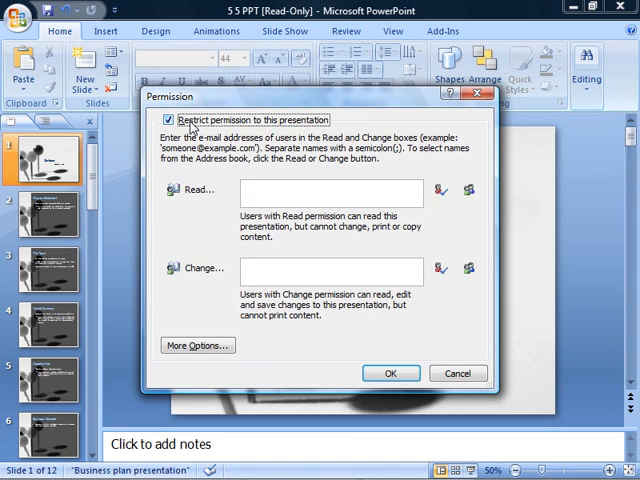
left_click(330, 190)
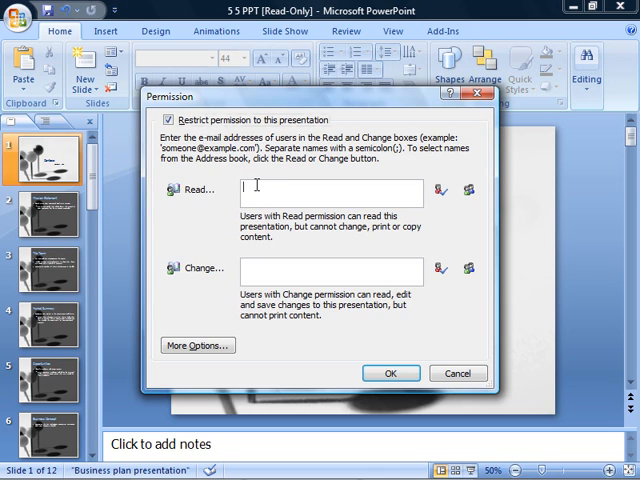
type("chri")
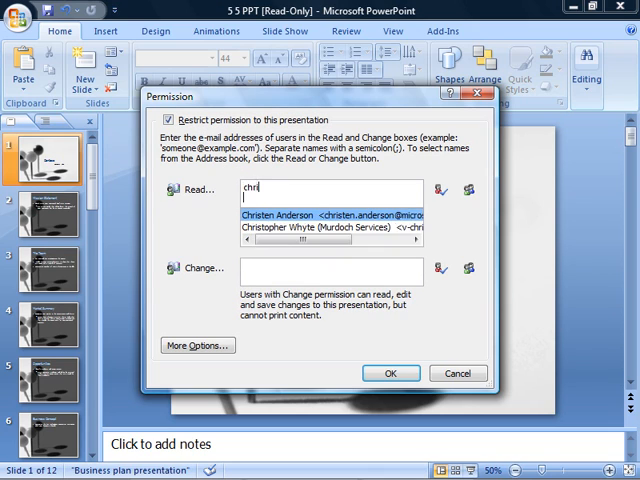
left_click(332, 226)
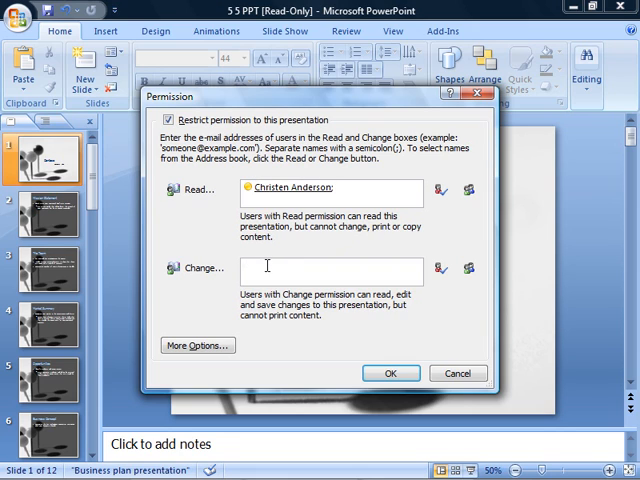
- Grant change access to Mark and a second user
type("mark")
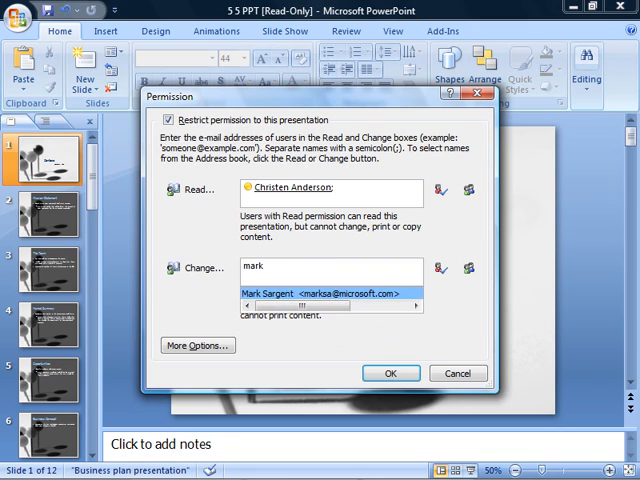
left_click(323, 292)
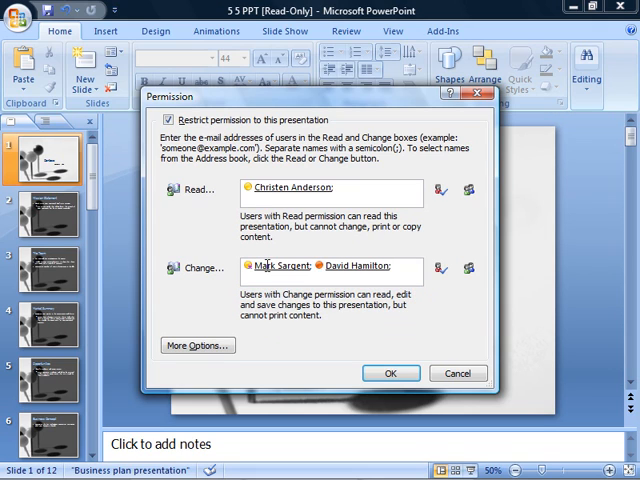
left_click(395, 267)
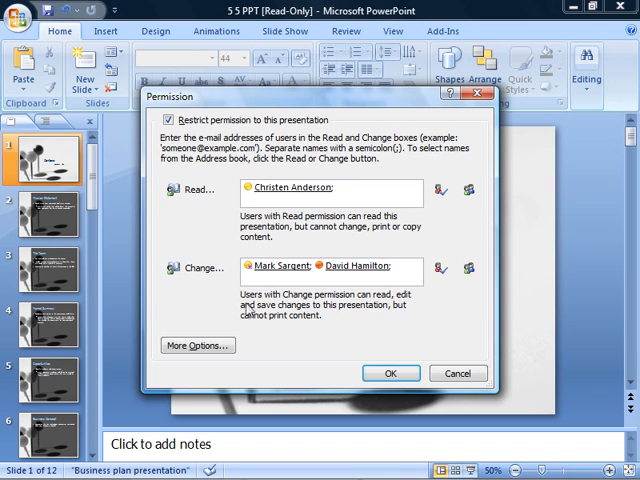
mouse_move(197, 345)
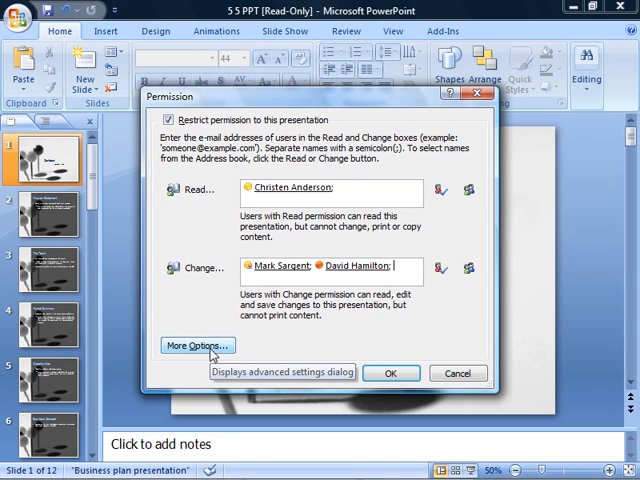
left_click(197, 345)
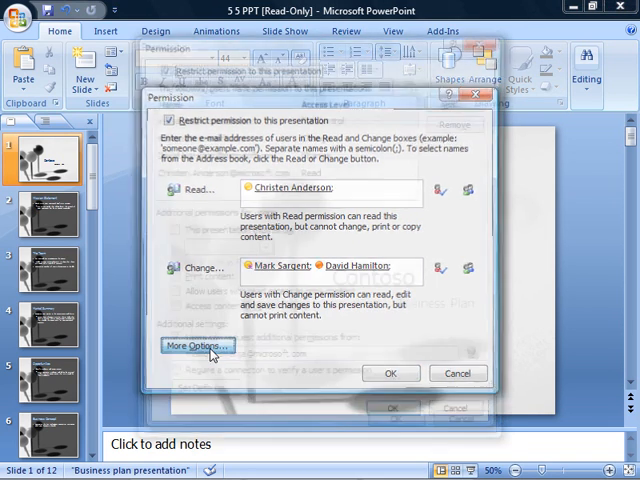
left_click(197, 345)
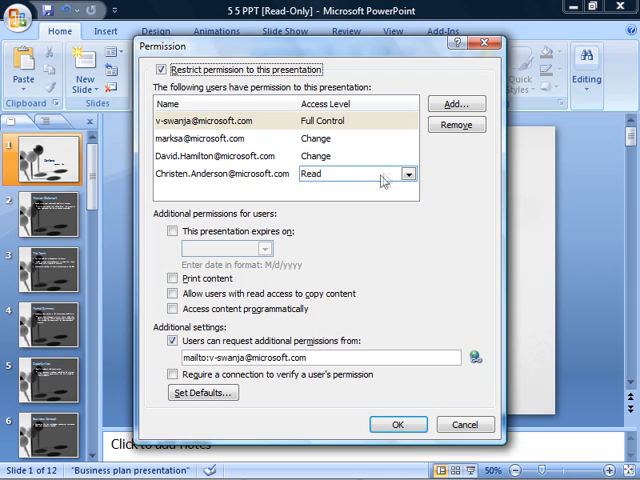
left_click(407, 174)
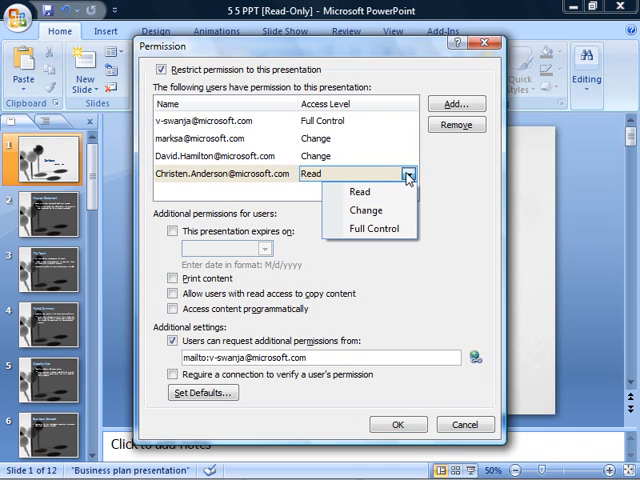
mouse_move(373, 228)
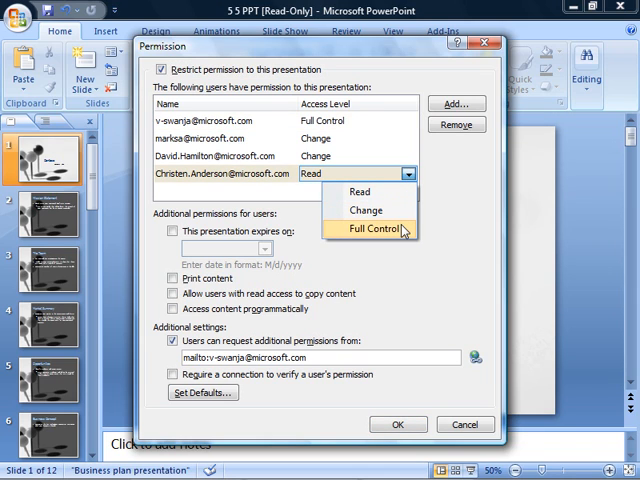
left_click(382, 231)
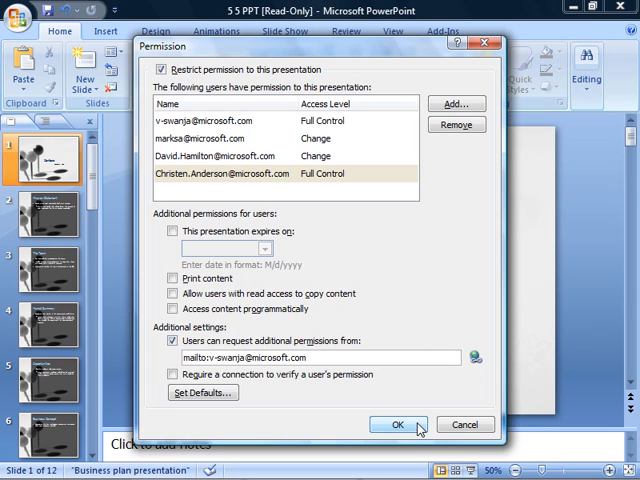
left_click(395, 424)
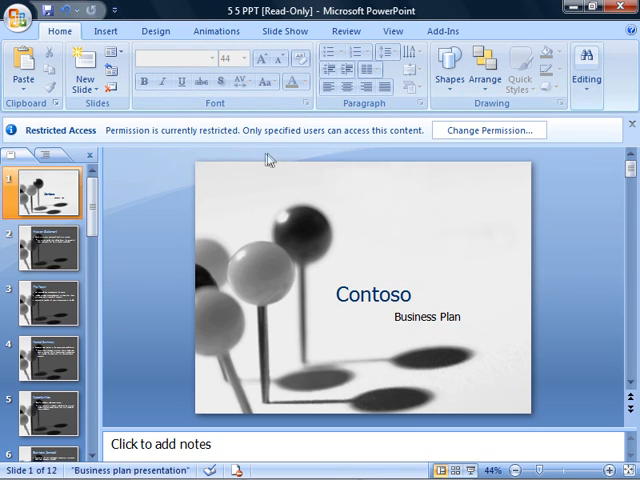
mouse_move(489, 159)
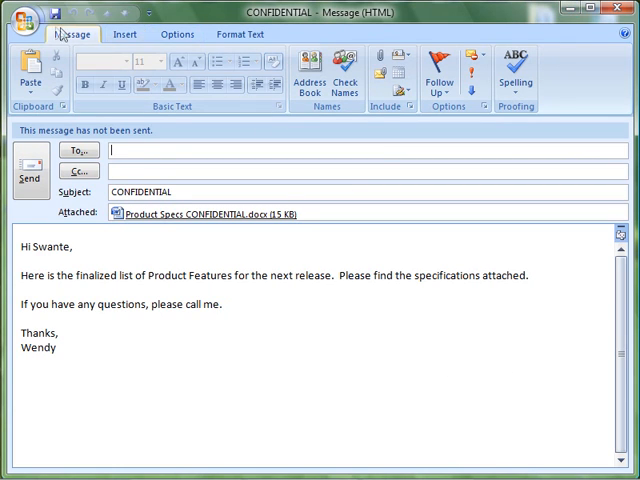
- Apply the Do Not Forward permission to the CONFIDENTIAL draft email
left_click(22, 16)
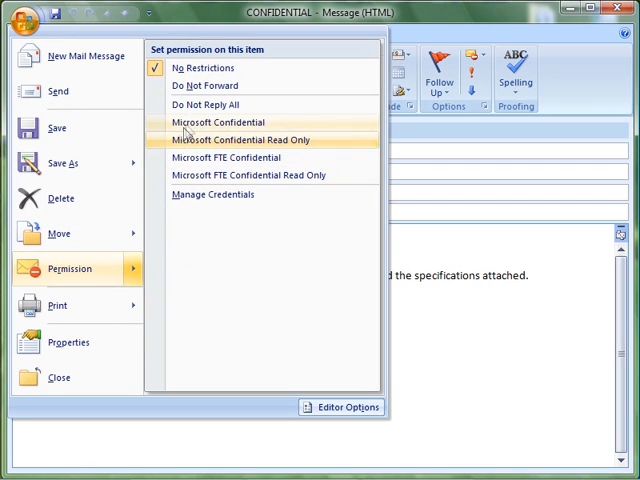
left_click(204, 85)
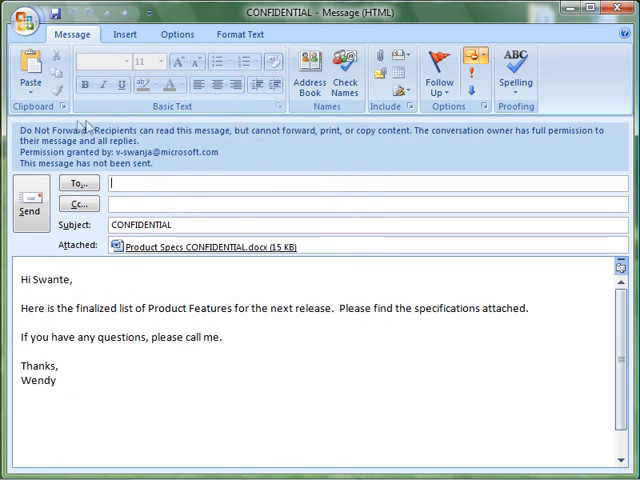
mouse_move(585, 180)
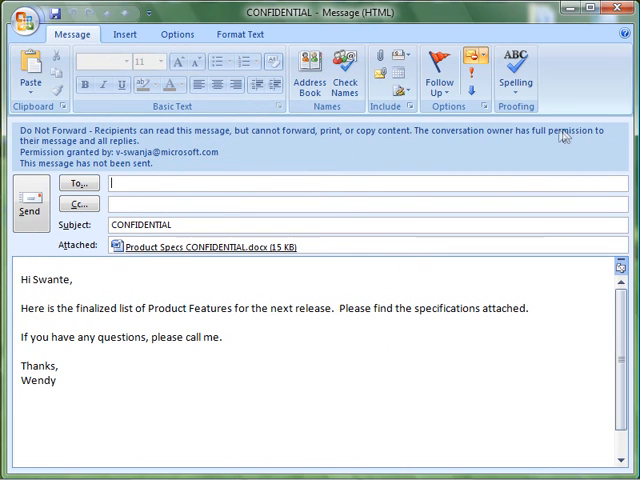
mouse_move(157, 137)
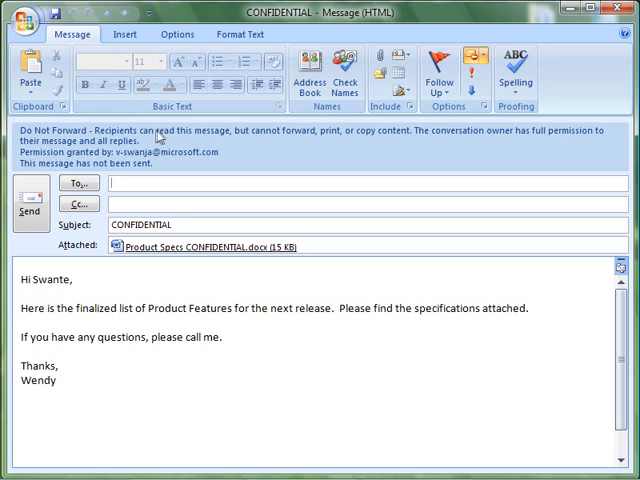